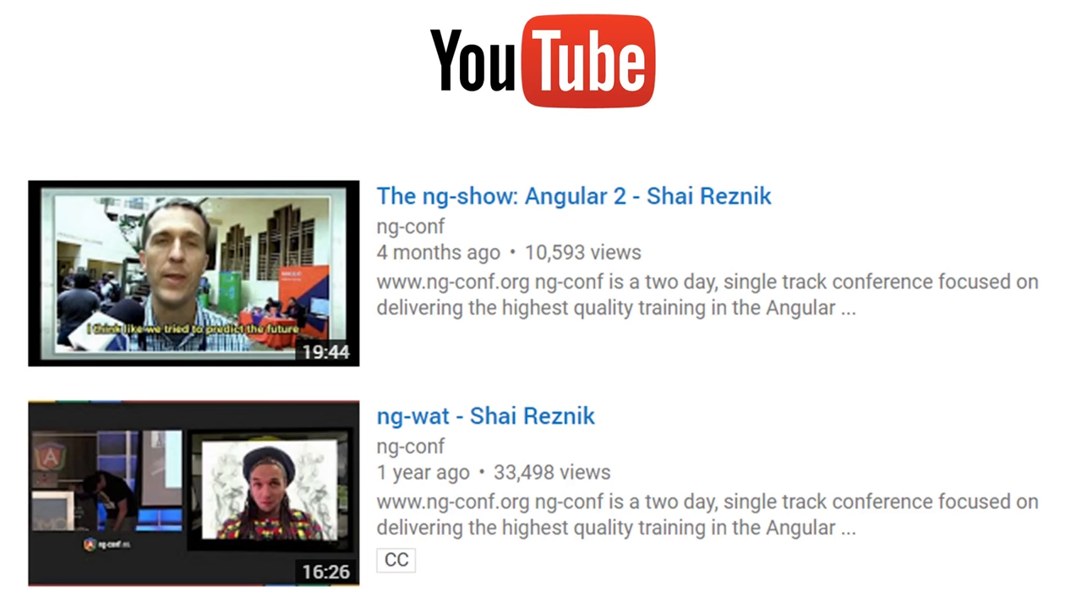
Advance to the 'YOUTUBE: ng-wat' slide with the photo of two speakers laughing on stage.
left_click(484, 415)
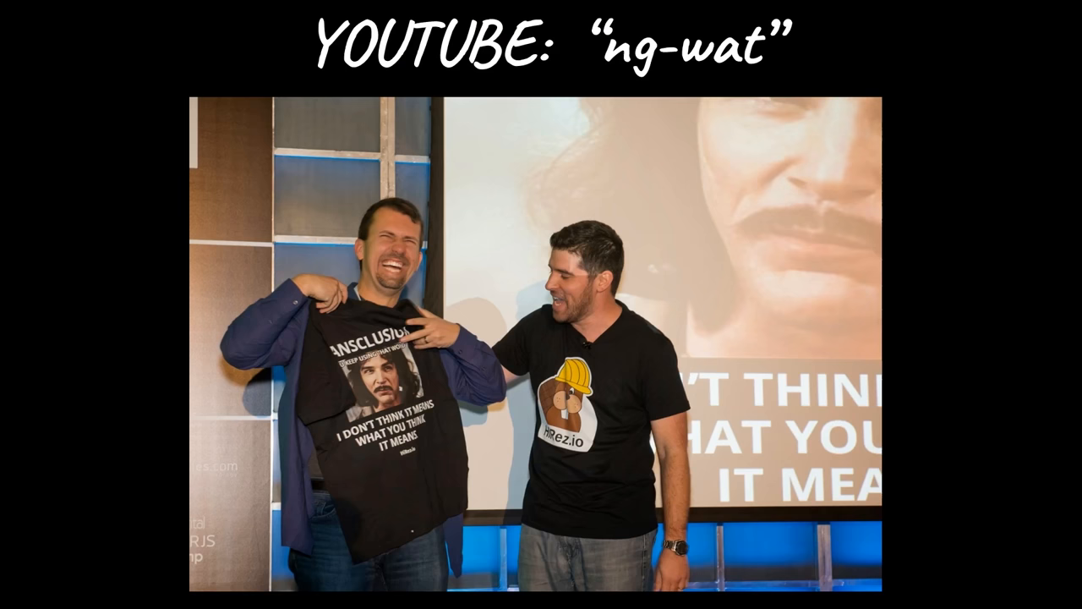